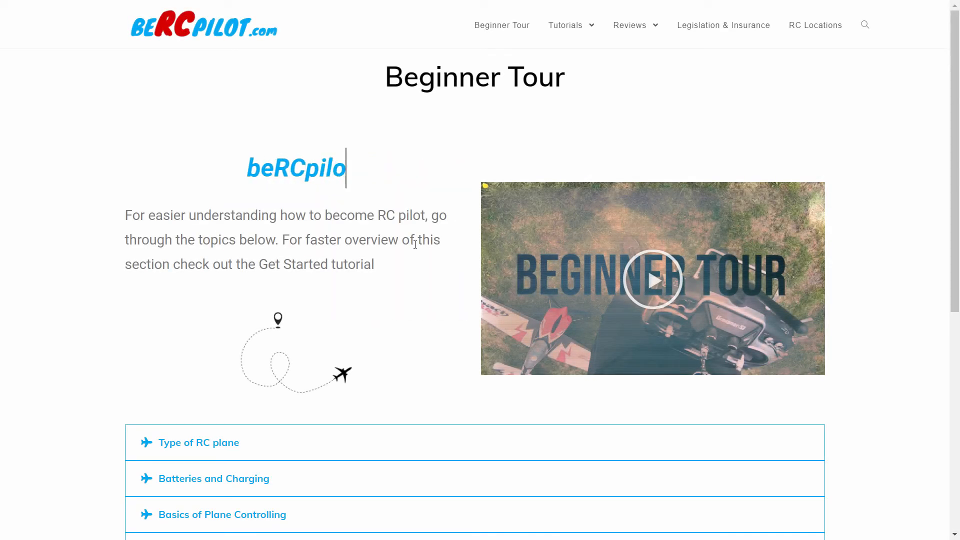
Expand the Basics of Plane Controlling topic and read through its content.
scroll("down", 3)
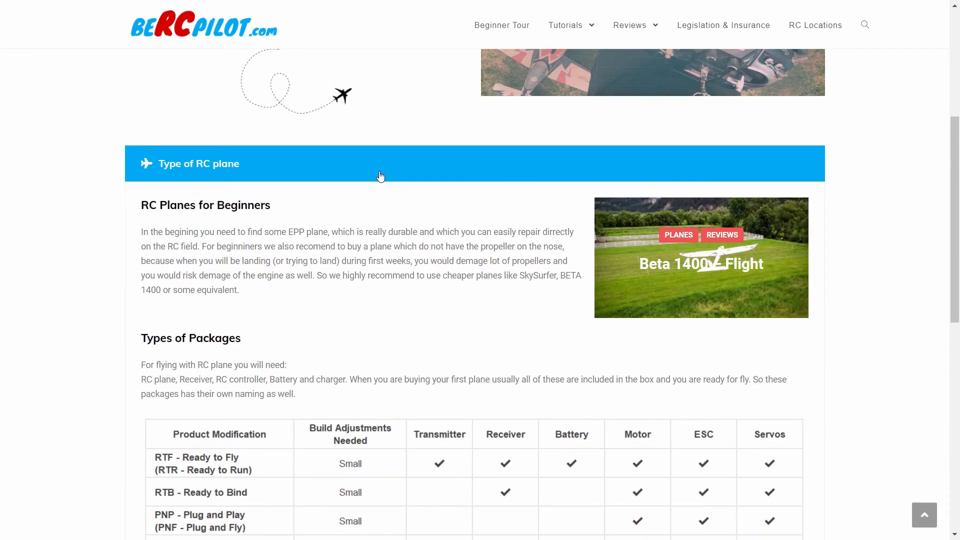
scroll("down", 3)
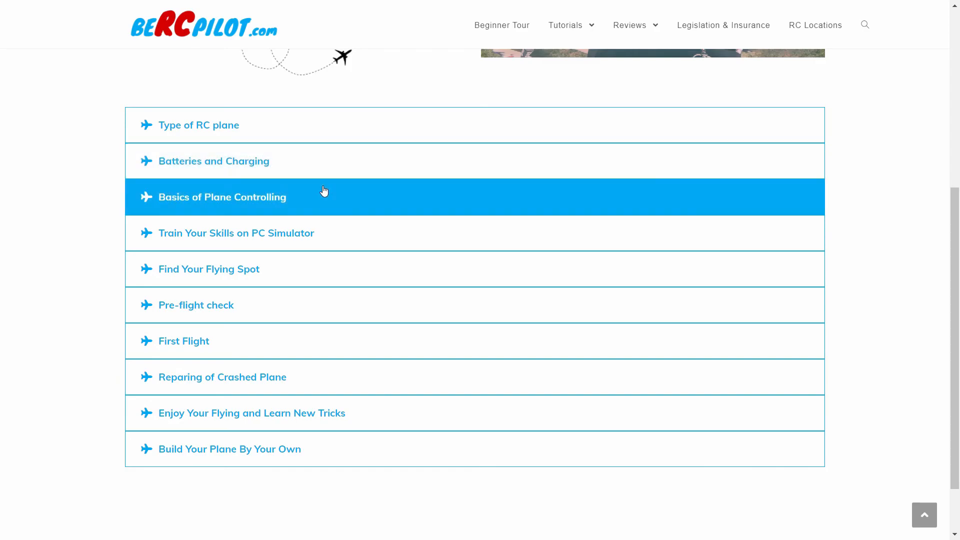
left_click(222, 197)
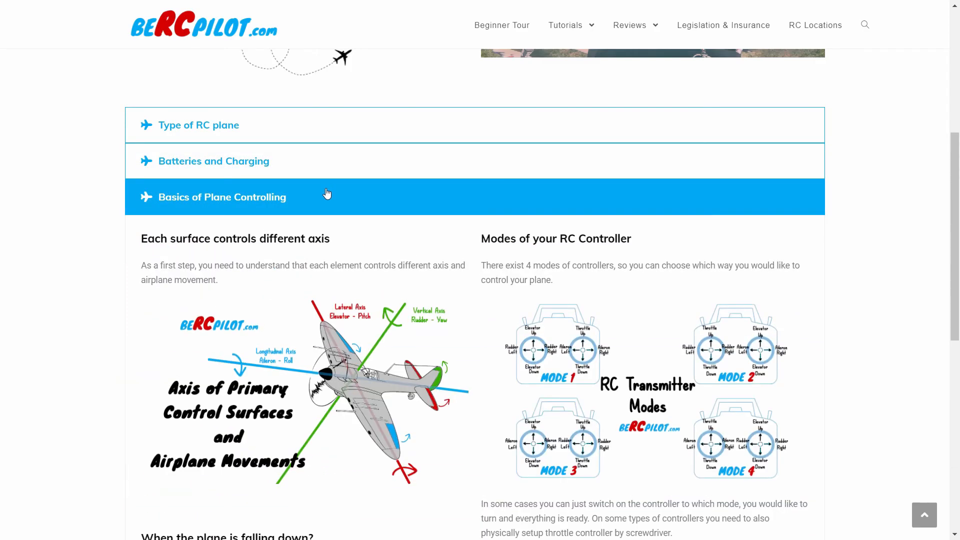
scroll("down", 3)
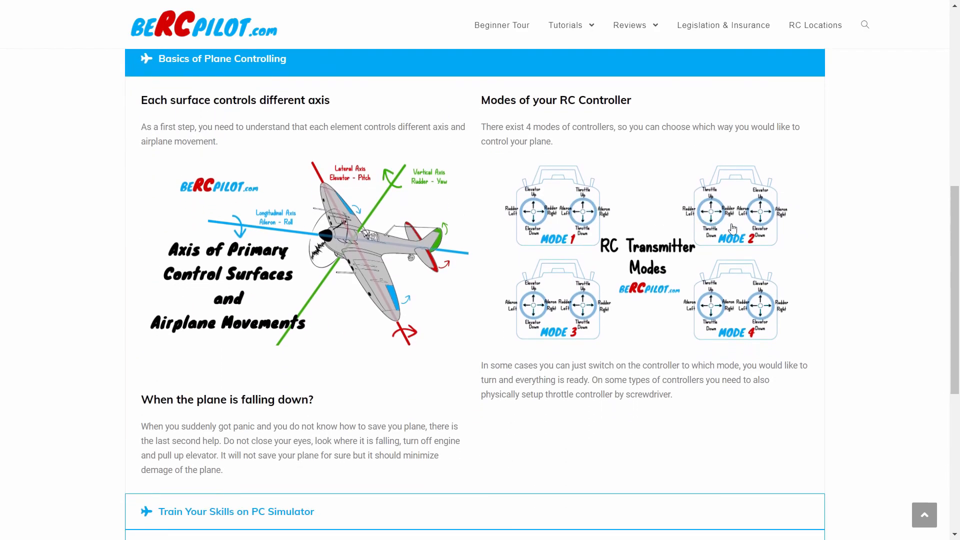
mouse_move(291, 152)
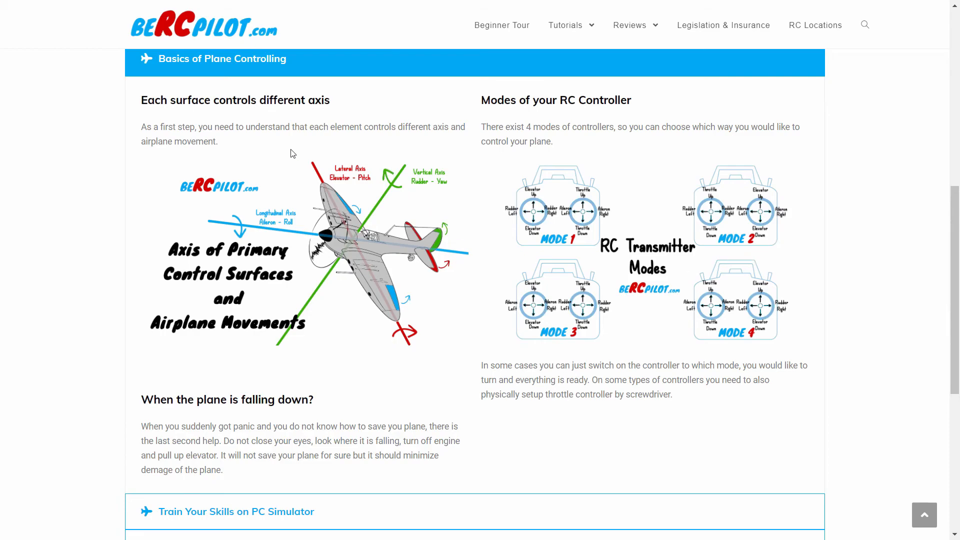
mouse_move(335, 289)
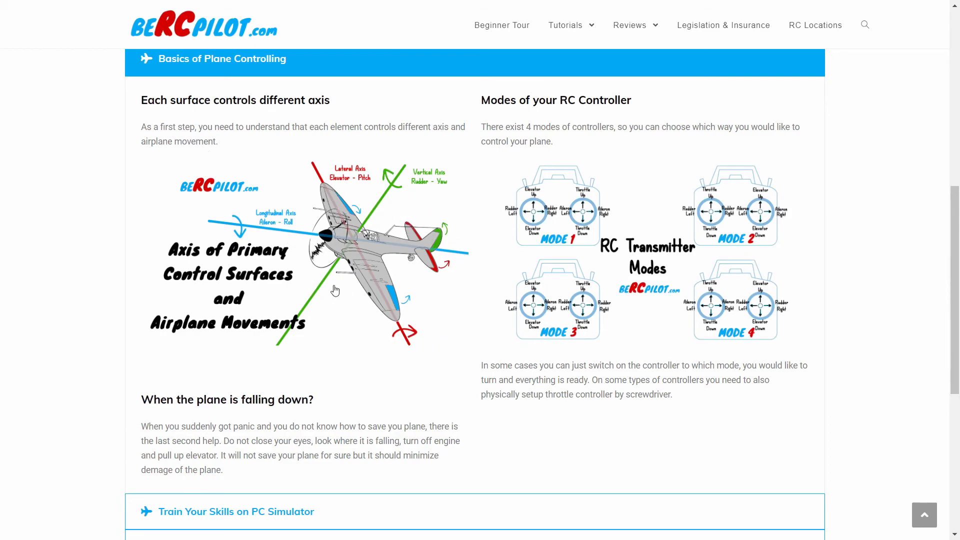
mouse_move(877, 365)
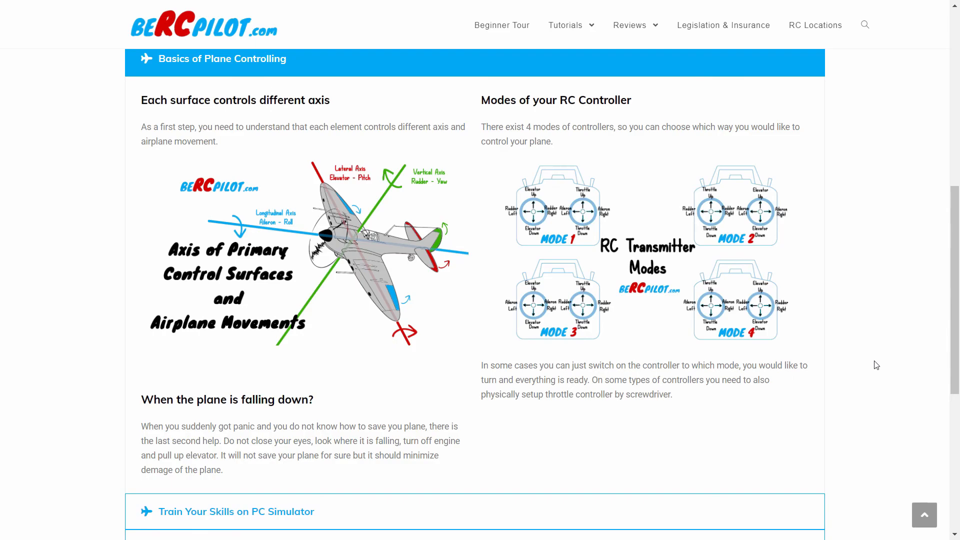
mouse_move(894, 348)
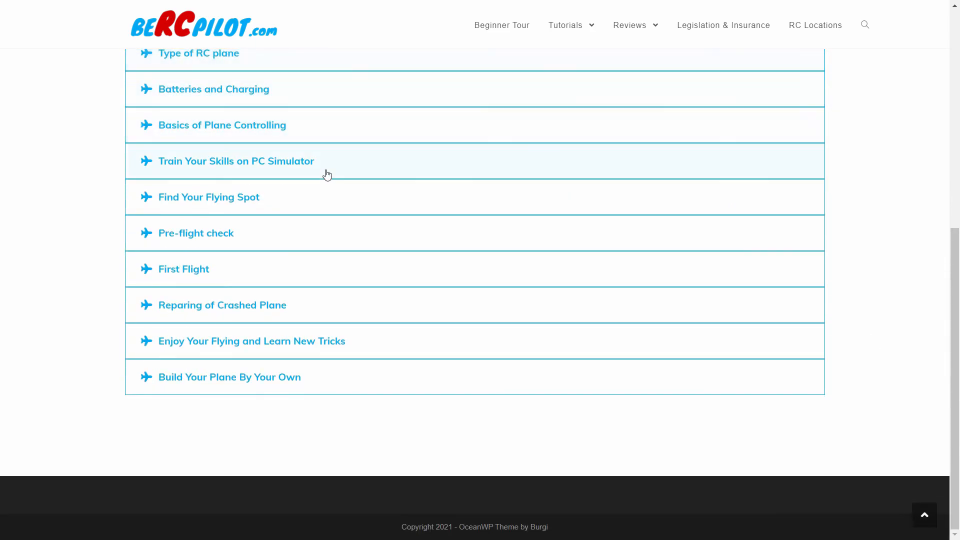
Expand the Train Your Skills on PC Simulator topic, then collapse it again.
left_click(235, 161)
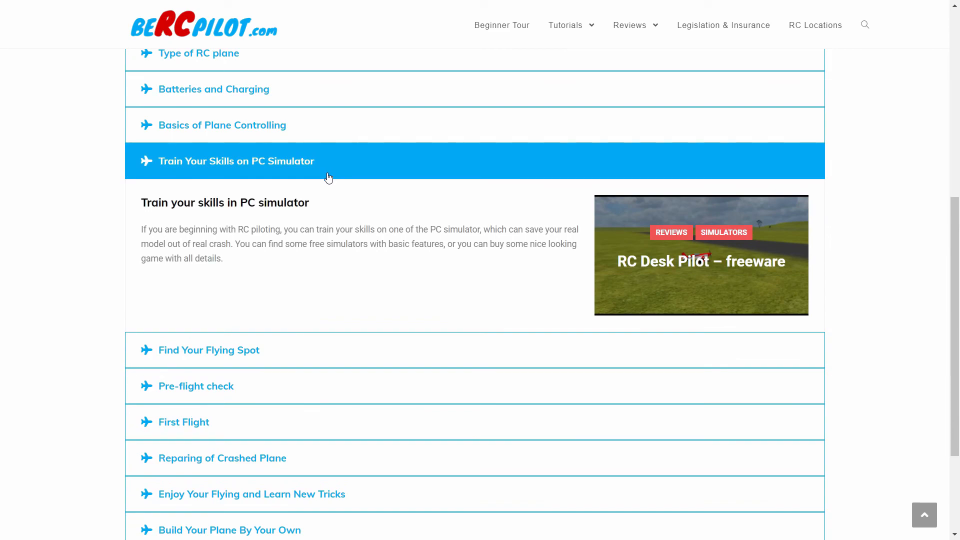
mouse_move(403, 267)
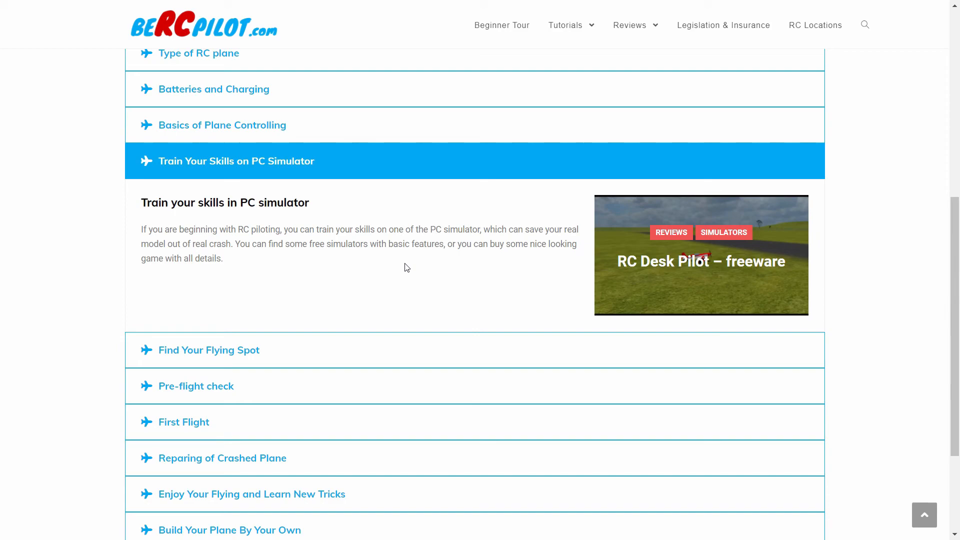
mouse_move(427, 265)
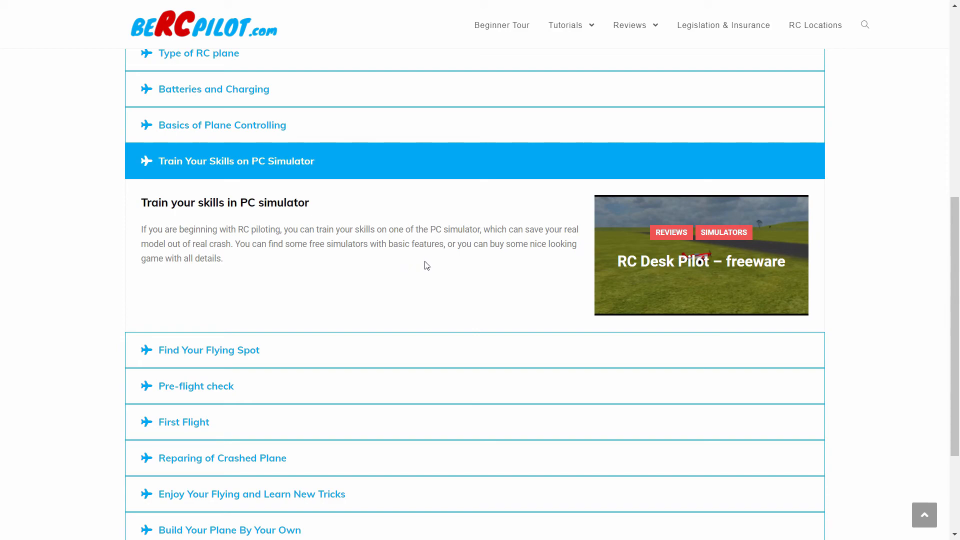
mouse_move(422, 166)
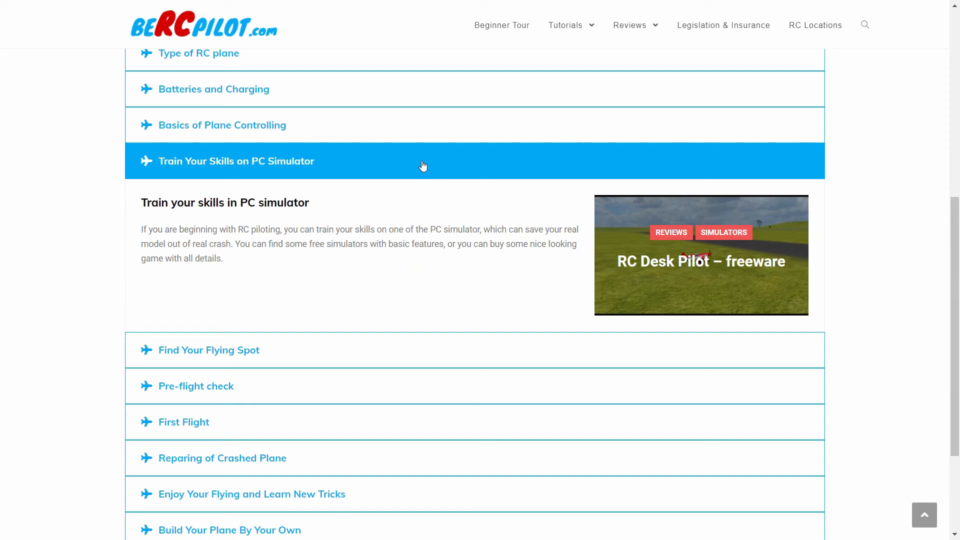
left_click(235, 161)
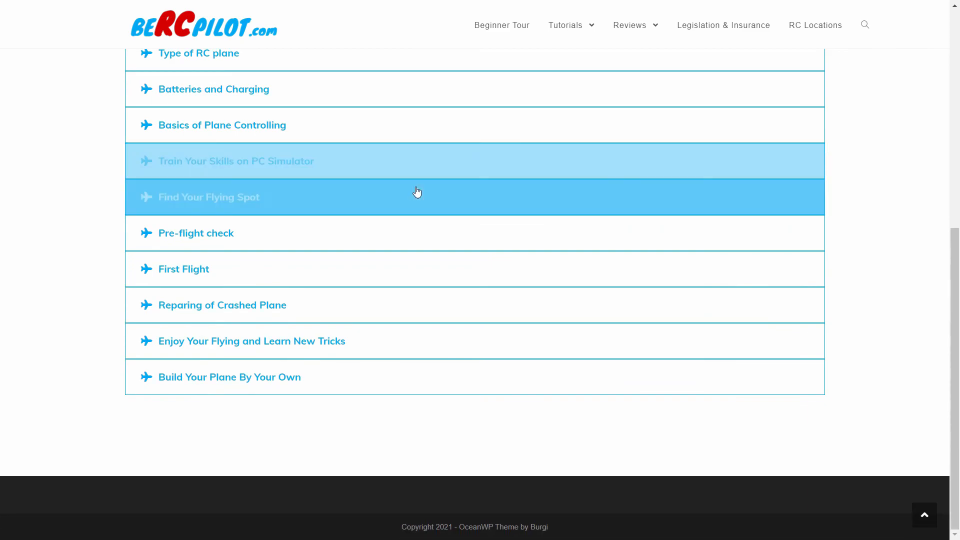
Expand the Find Your Flying Spot topic and read through it.
left_click(208, 196)
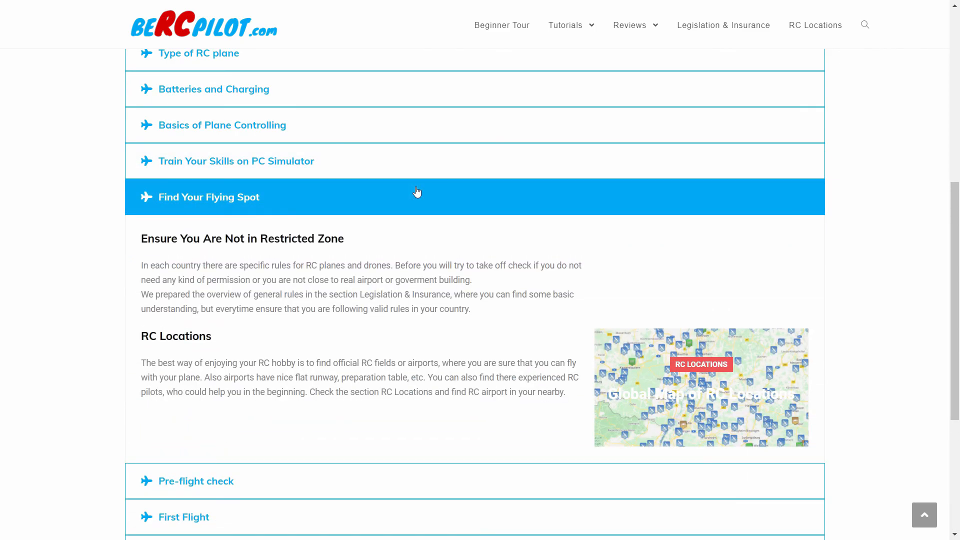
mouse_move(761, 286)
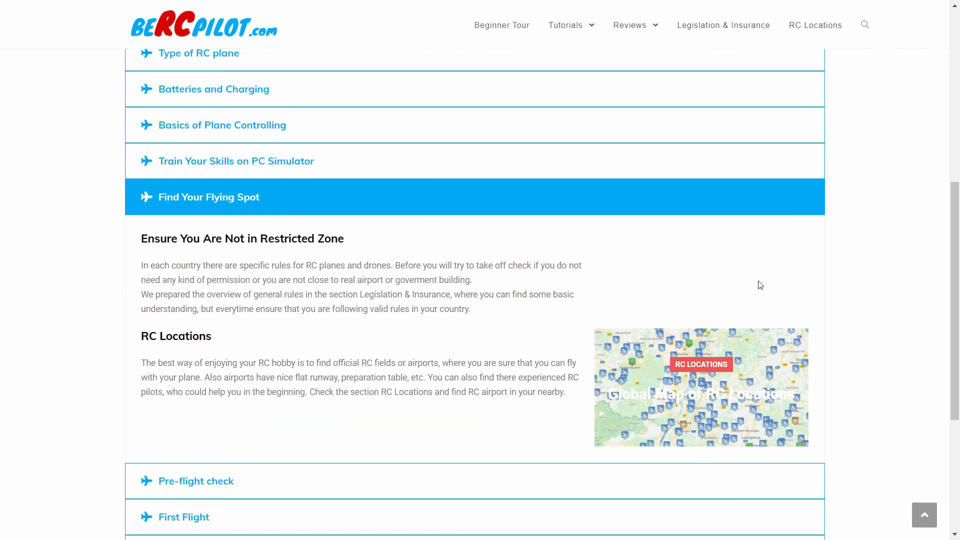
mouse_move(854, 290)
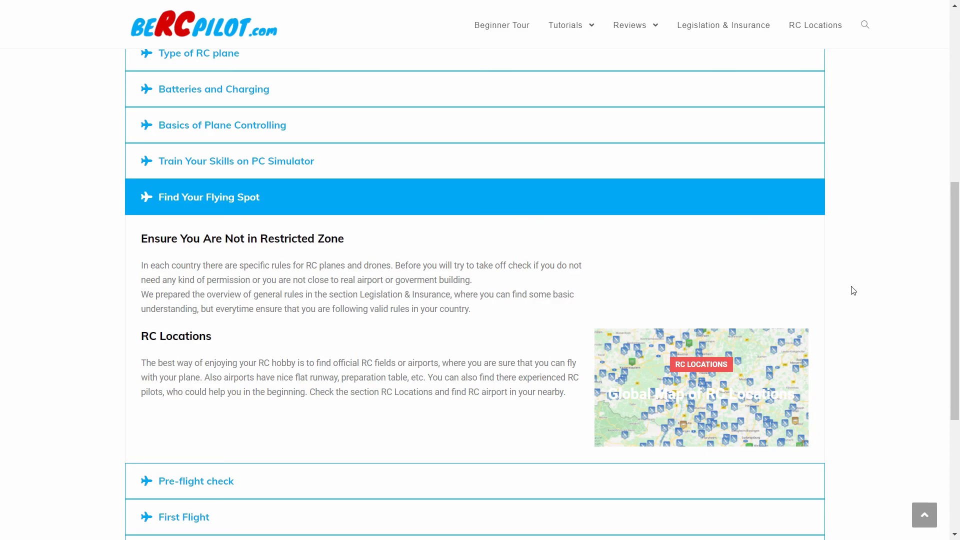
mouse_move(788, 265)
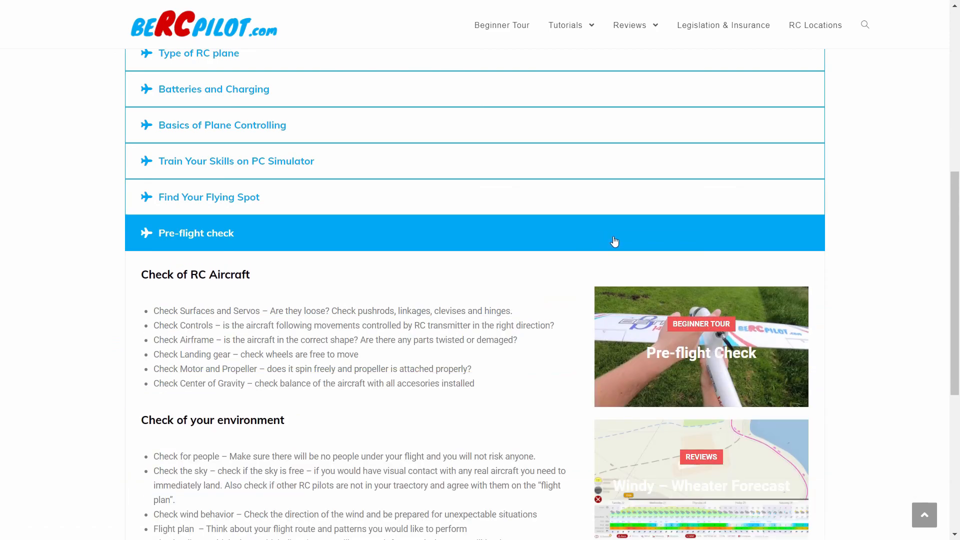
scroll("down", 3)
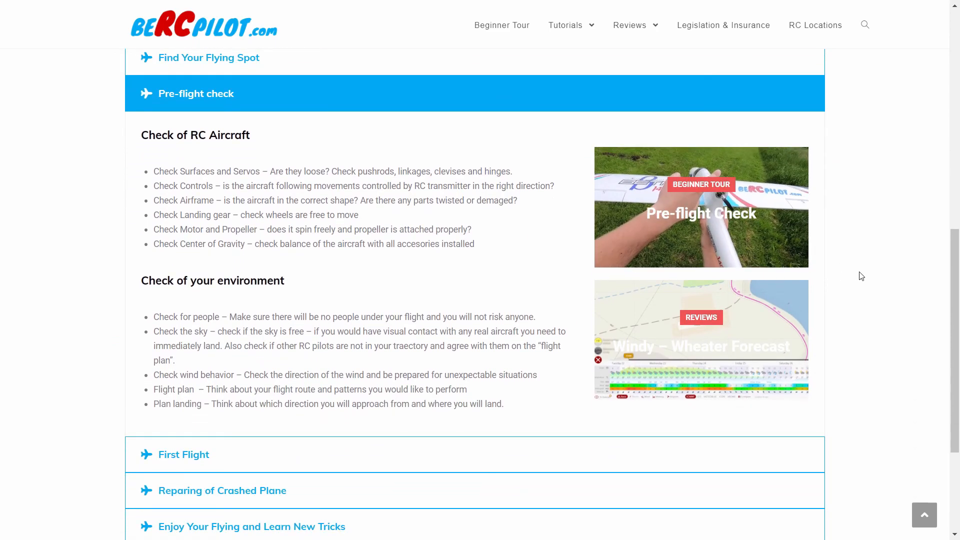
mouse_move(807, 250)
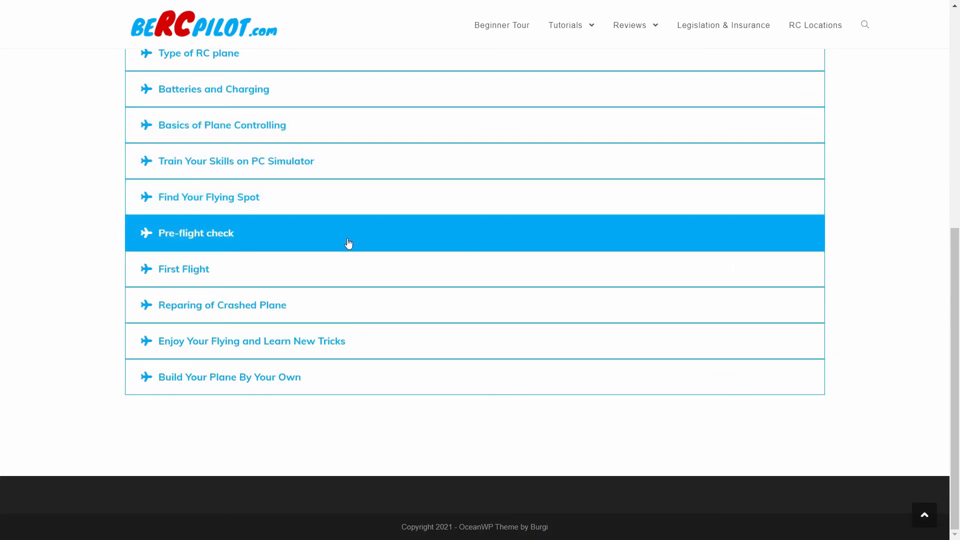
Expand the First Flight topic and read through its content.
left_click(183, 269)
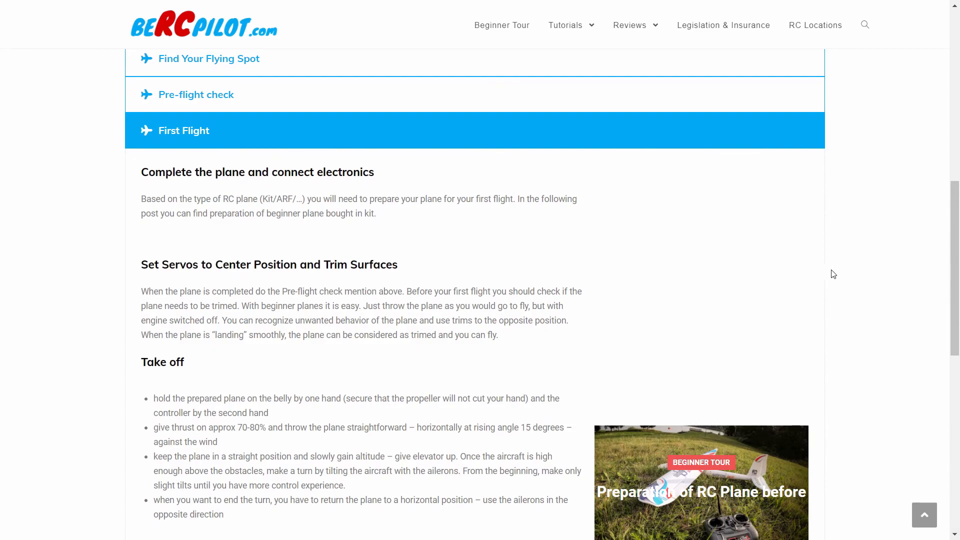
scroll("down", 3)
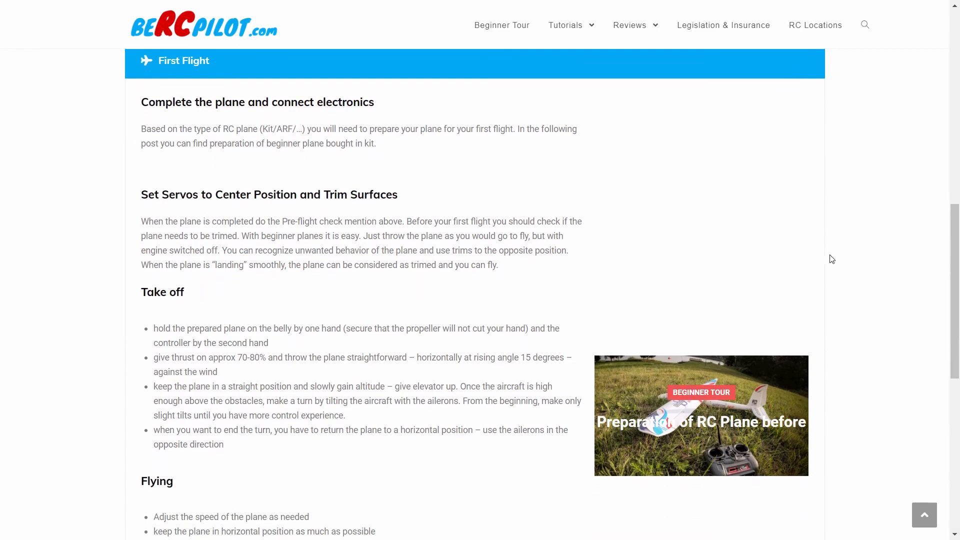
scroll("down", 3)
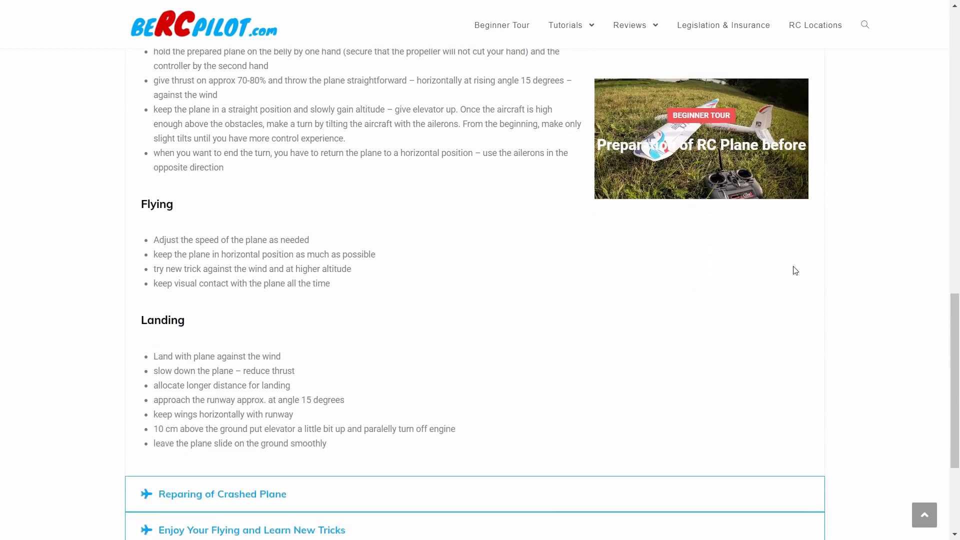
scroll("up", 3)
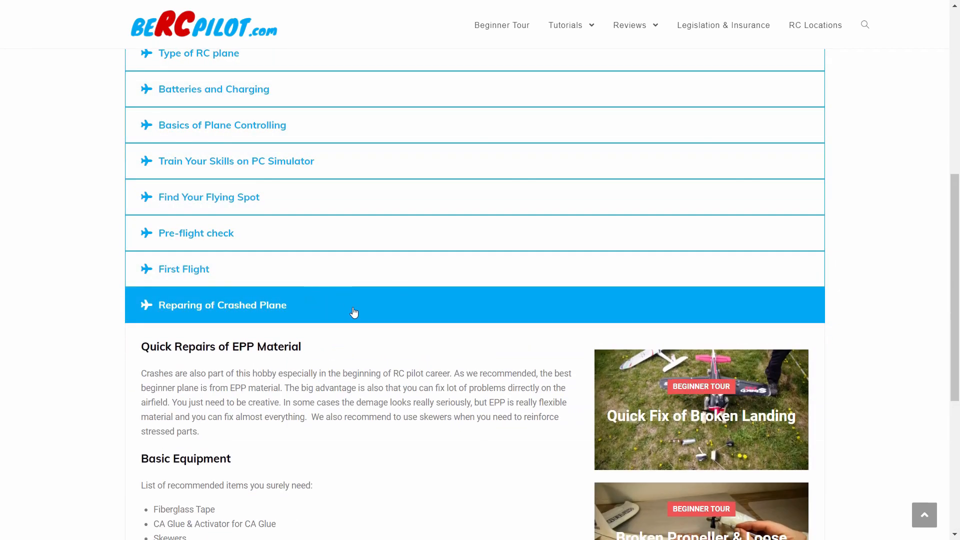
scroll("down", 3)
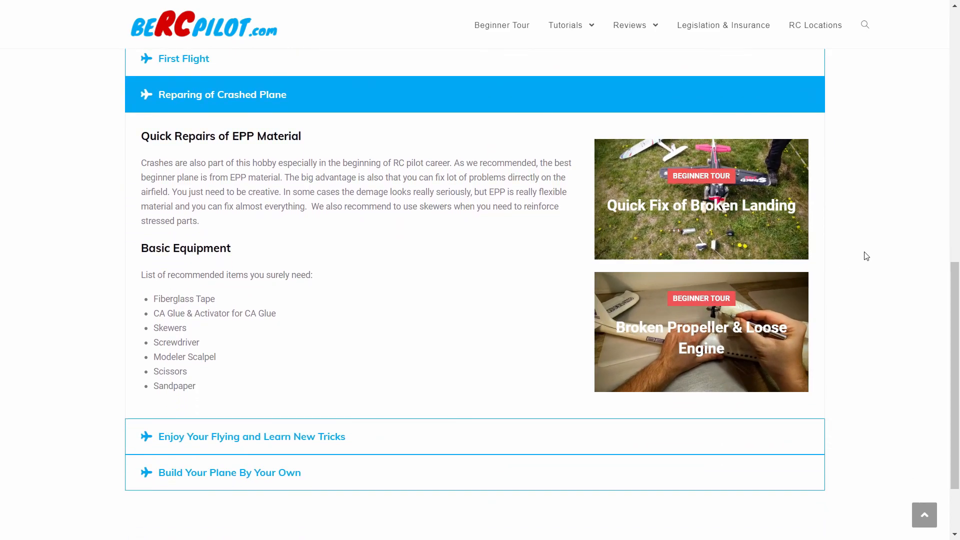
mouse_move(382, 101)
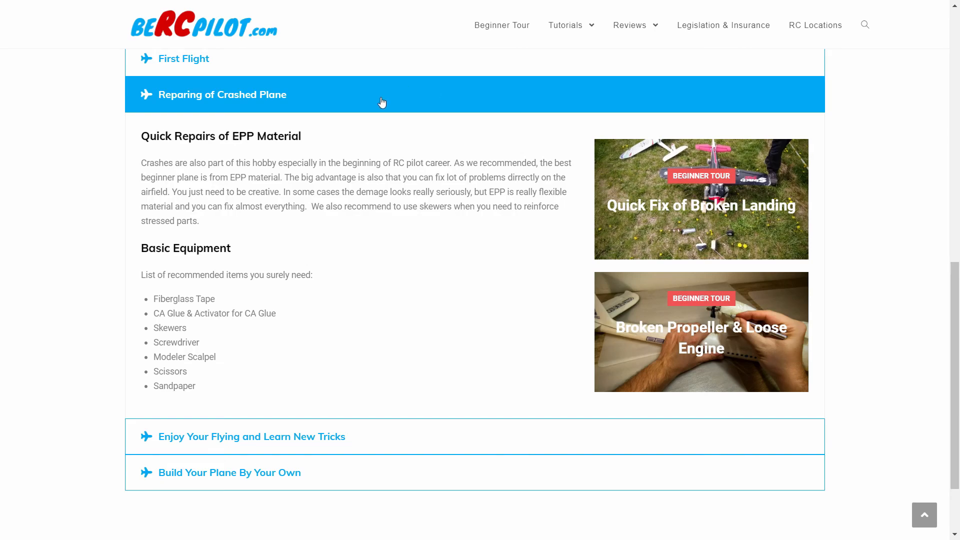
Collapse Reparing of Crashed Plane and expand Enjoy Your Flying and Learn New Tricks.
left_click(251, 437)
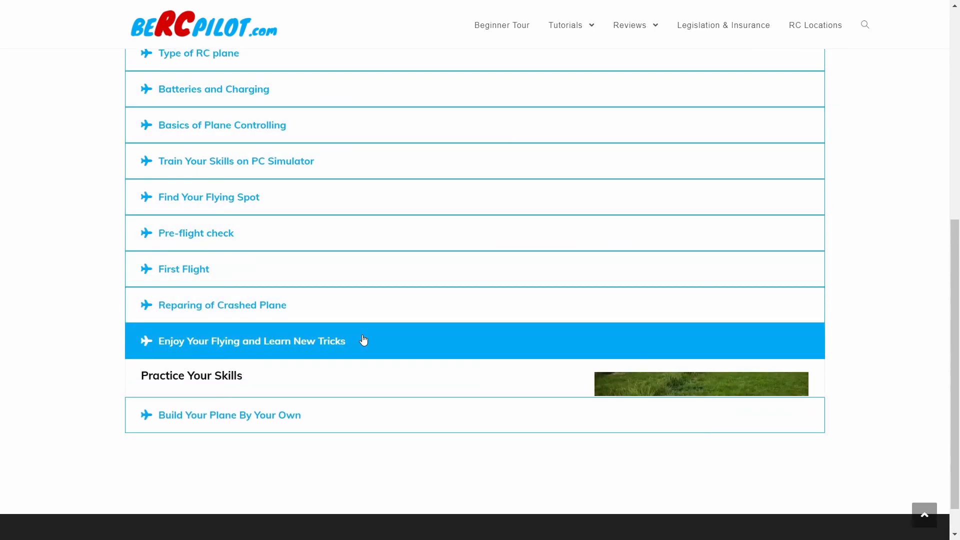
left_click(251, 341)
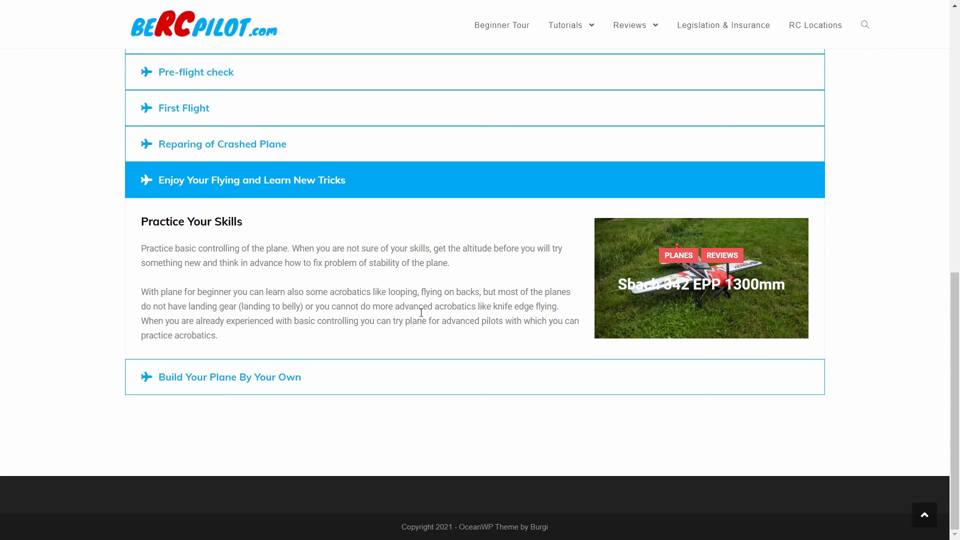
mouse_move(420, 292)
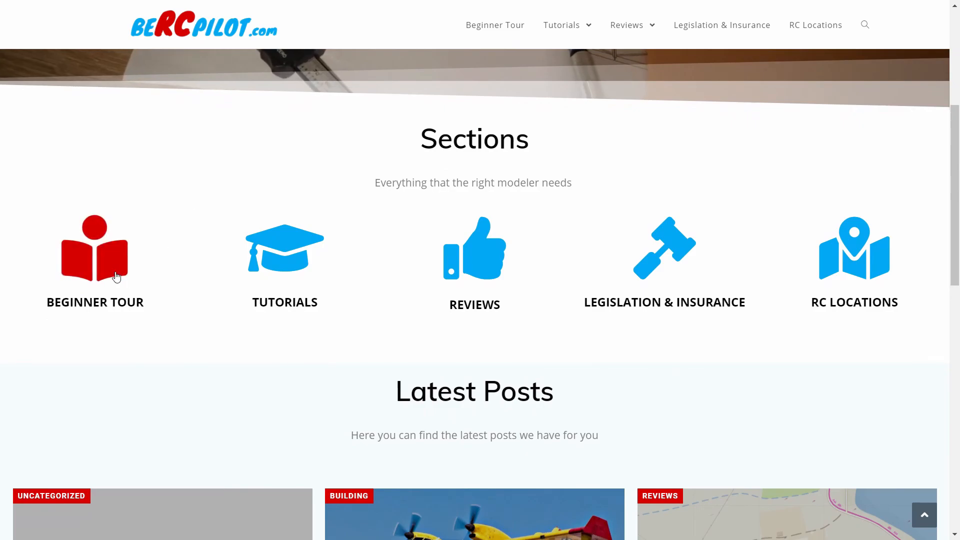
Go to the Beginner Tour section, then the Tutorials page from the top menu.
left_click(95, 264)
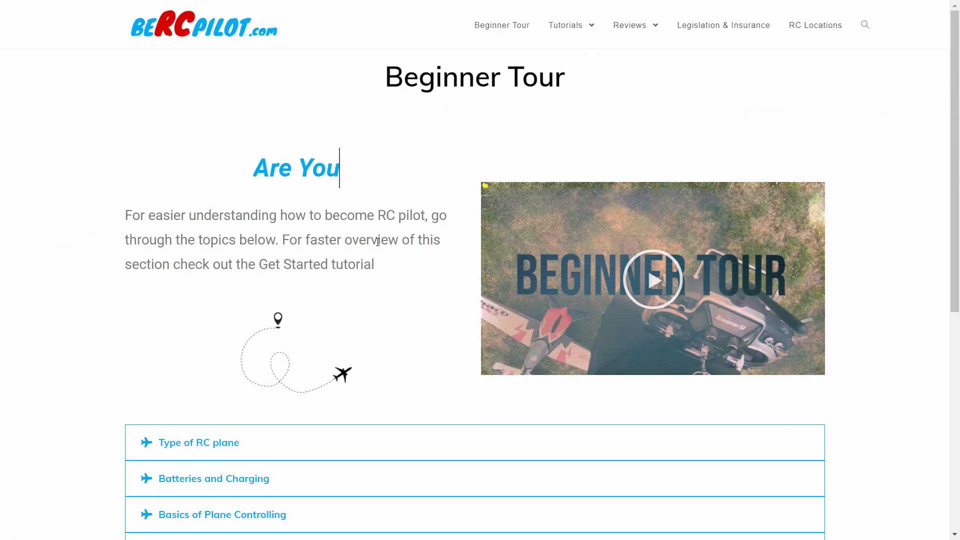
left_click(565, 25)
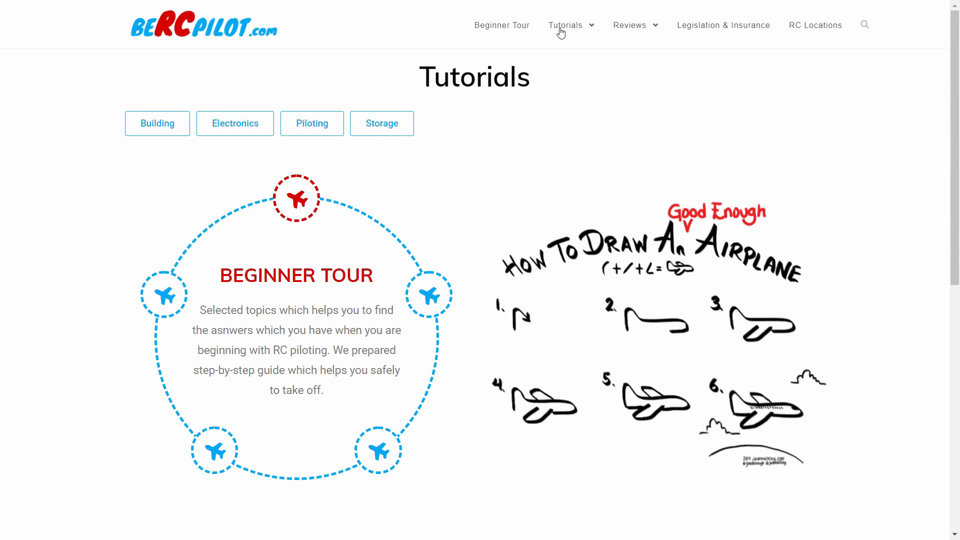
Browse the Building and Electronics tutorial categories.
left_click(157, 123)
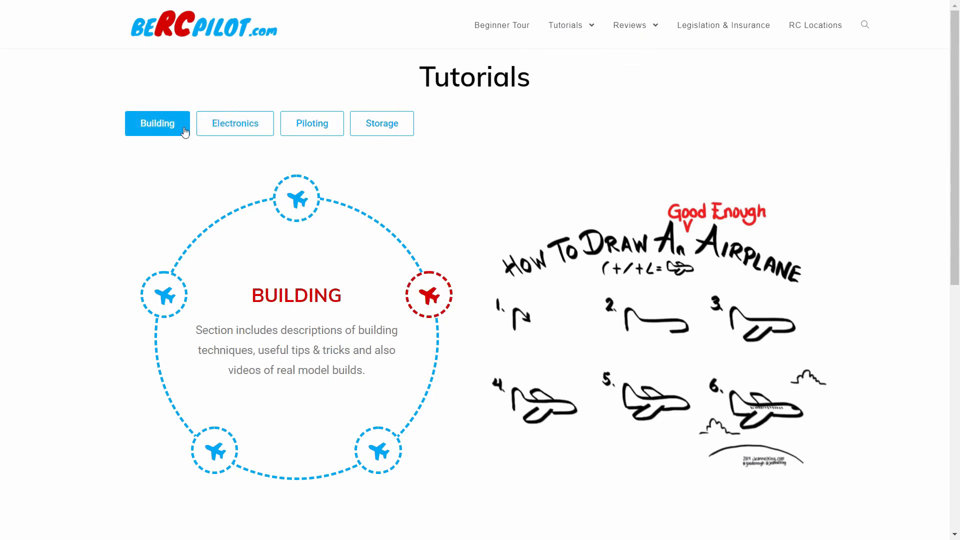
left_click(235, 123)
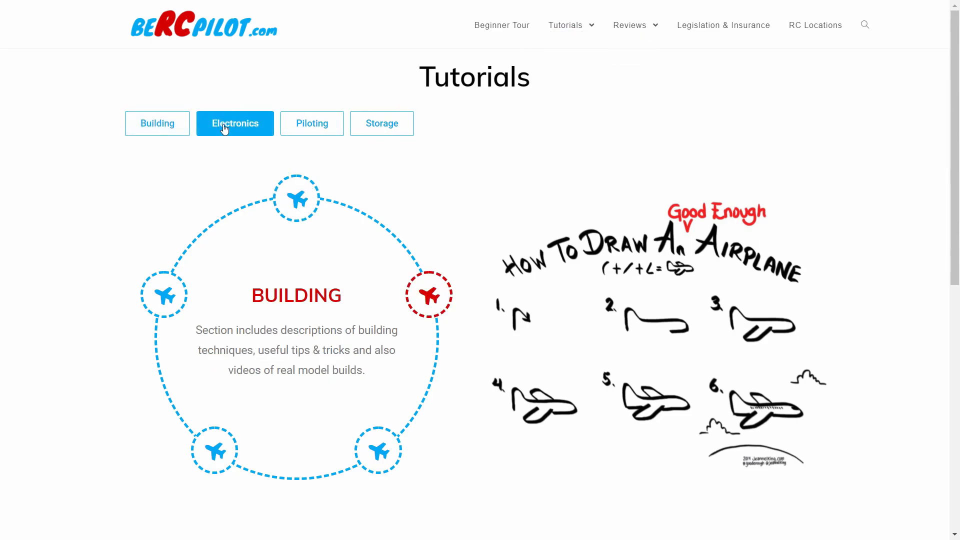
left_click(234, 123)
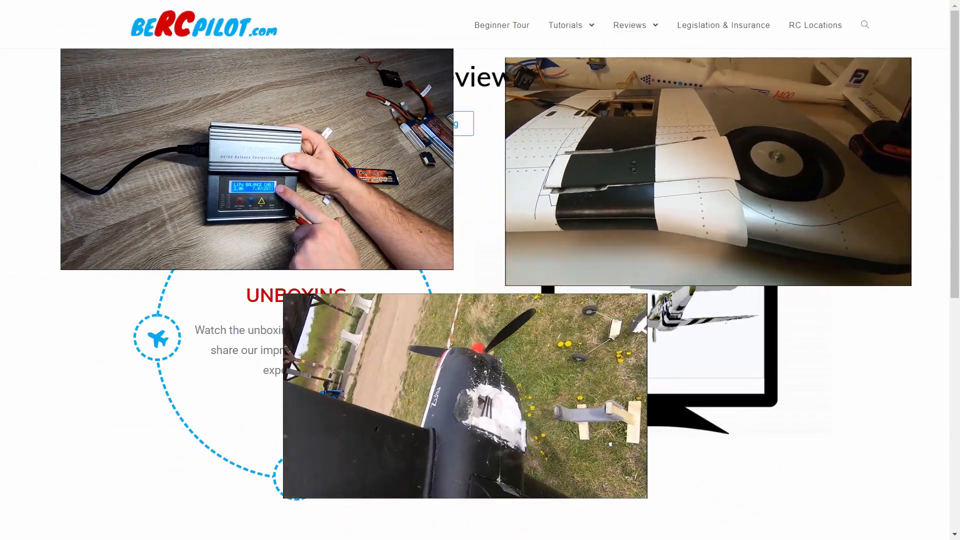
Expand the Basics of Plane Controlling topic showing control axes and transmitter modes.
scroll("down", 3)
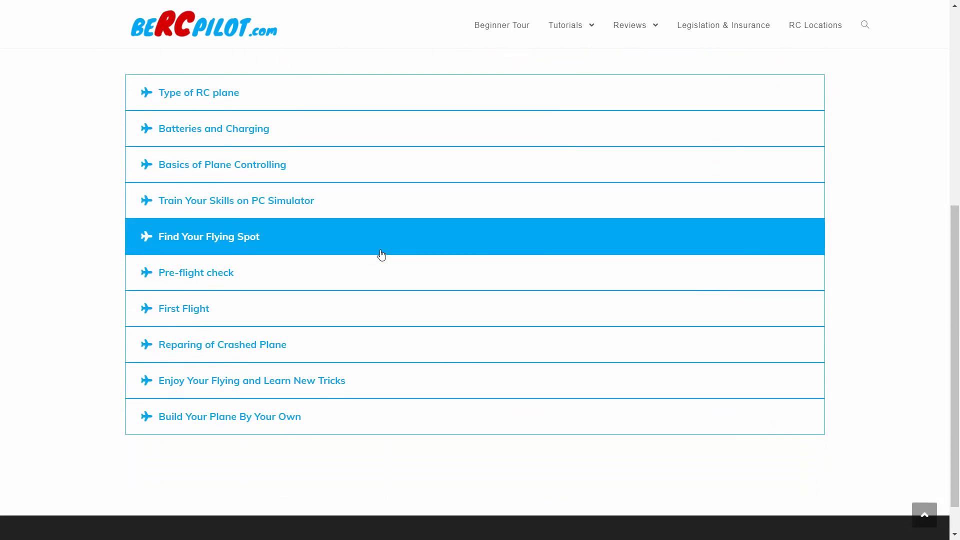
left_click(222, 164)
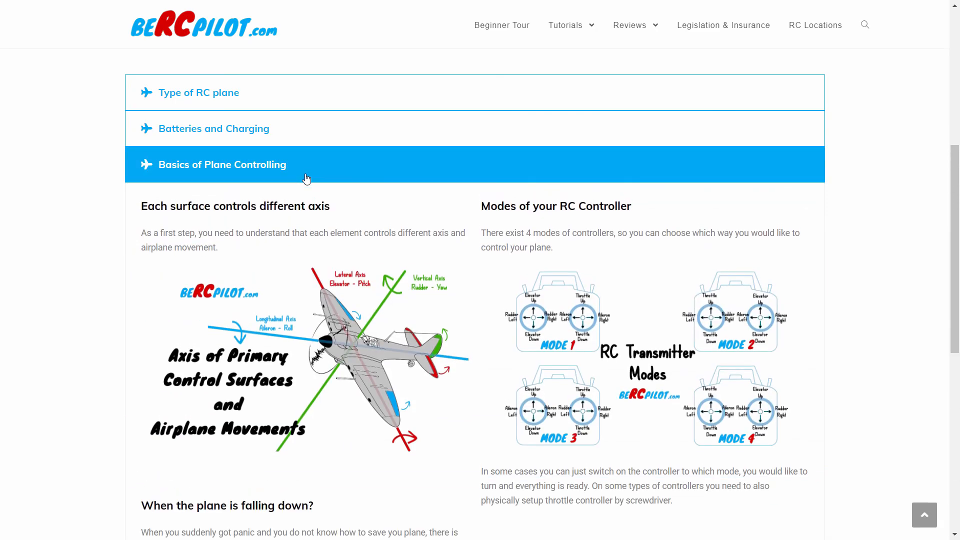
mouse_move(349, 207)
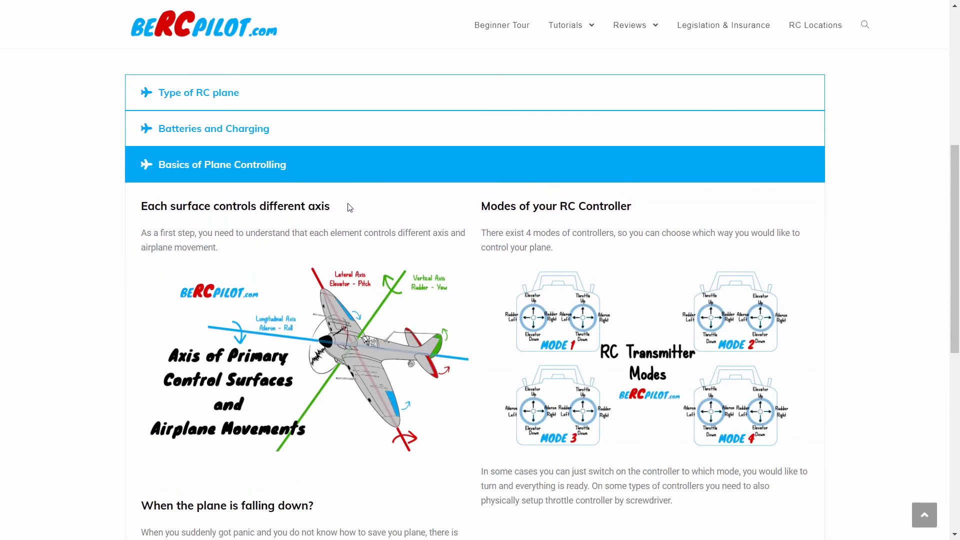